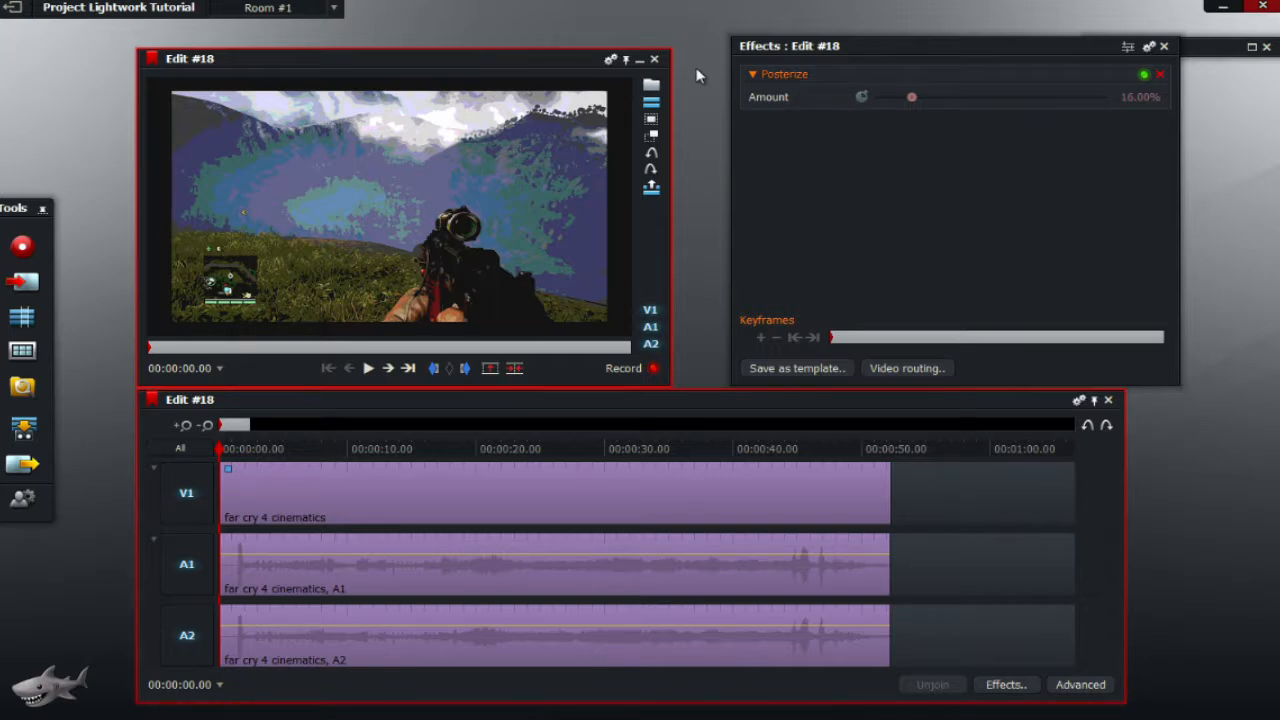
{"action": "mouse_move", "coordinate": [510, 168]}
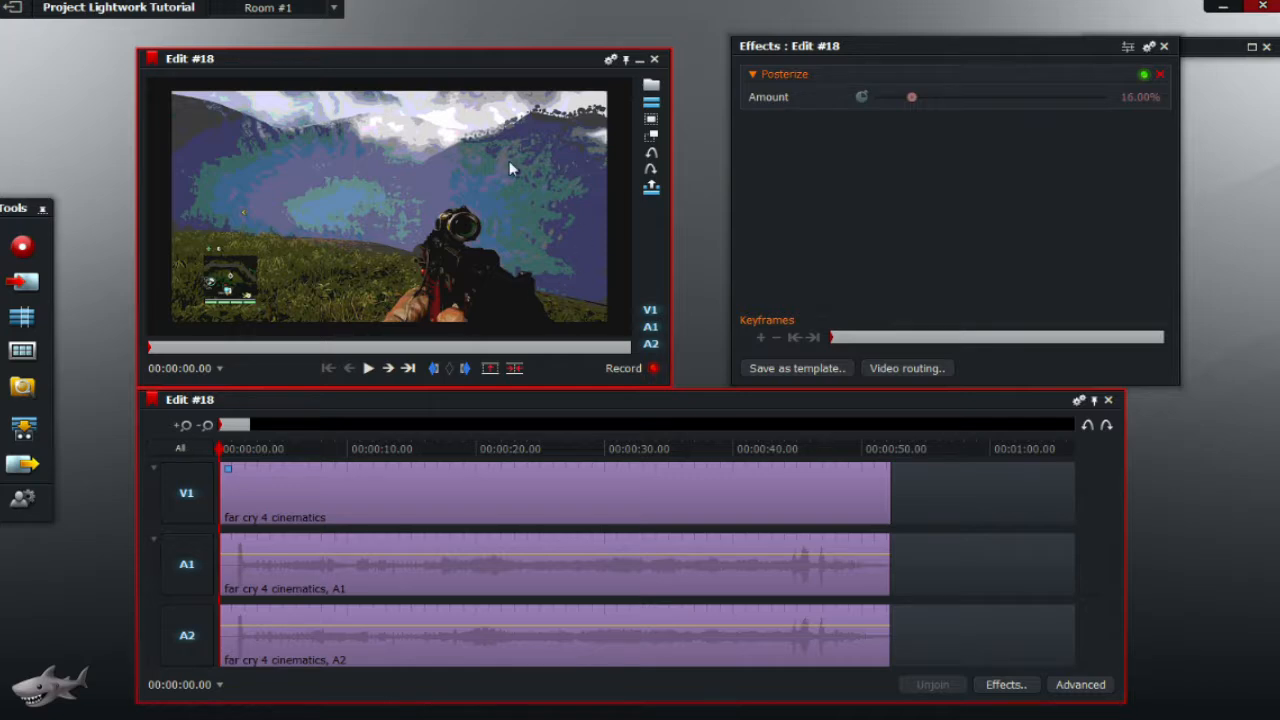
{"action": "mouse_move", "coordinate": [437, 431]}
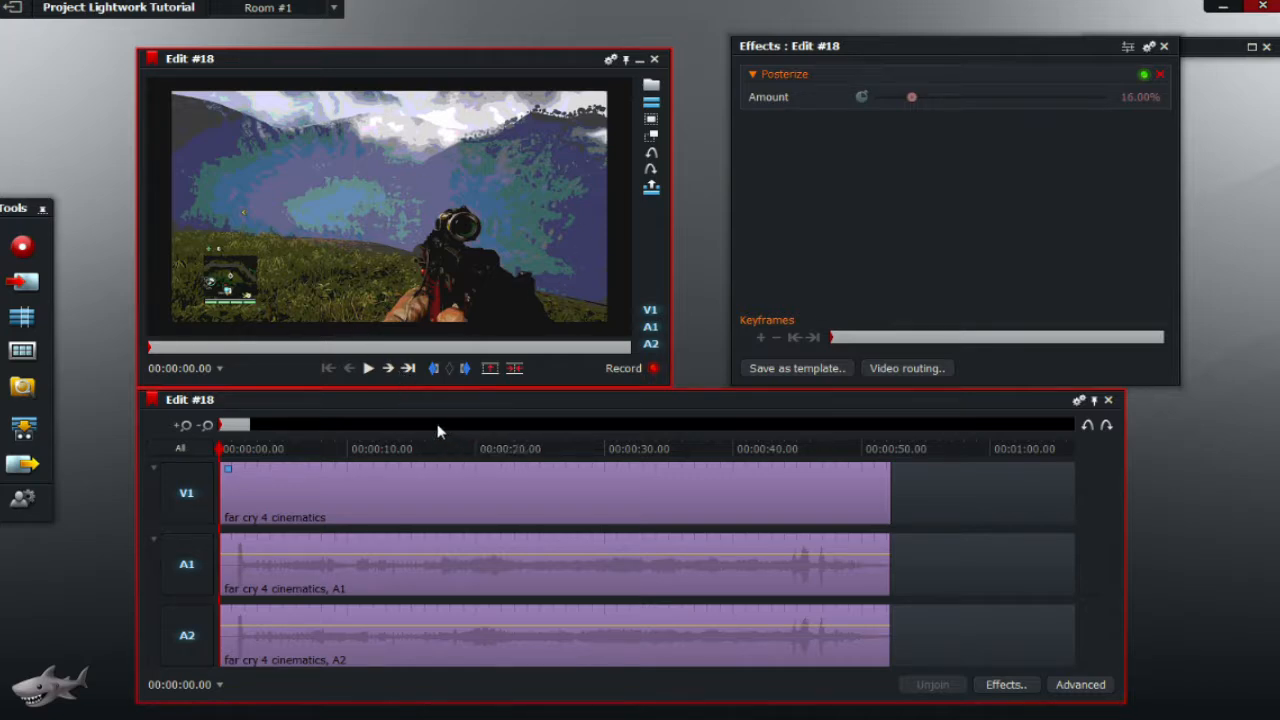
{"action": "mouse_move", "coordinate": [335, 467]}
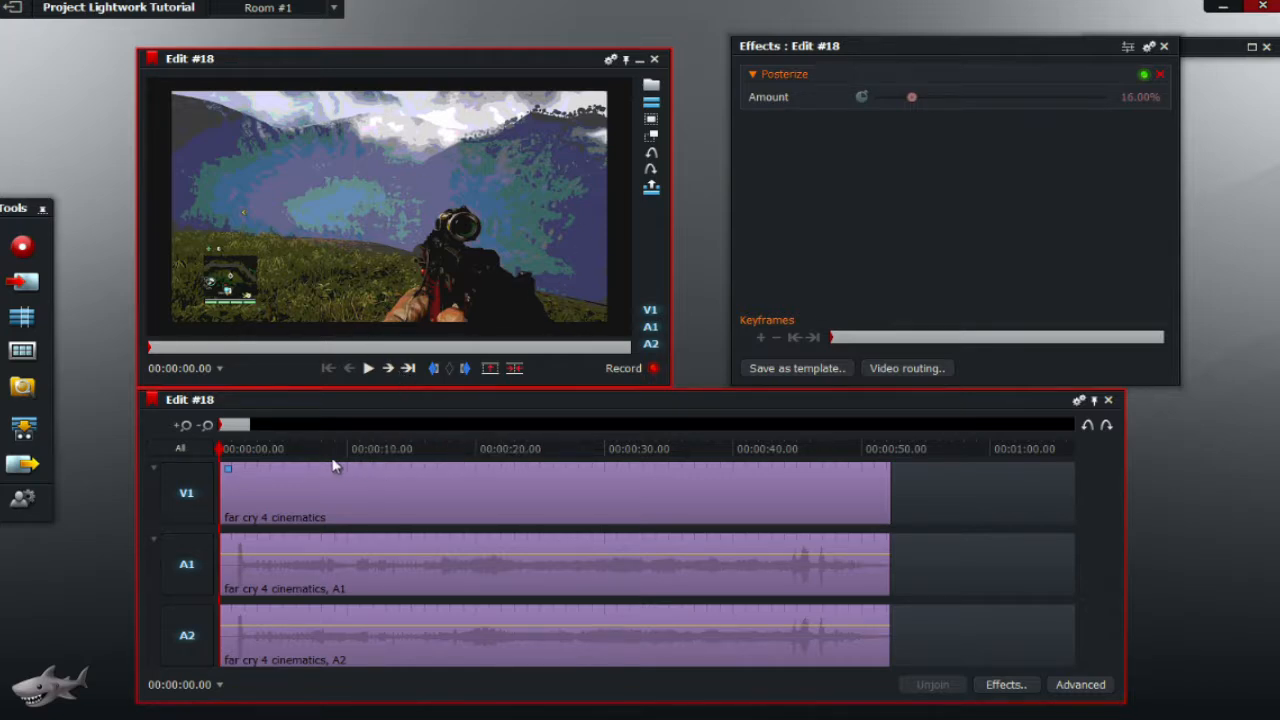
Delete the Posterize effect from the Far Cry 4 cinematics clip to restore its colours
{"action": "right_click", "coordinate": [335, 465]}
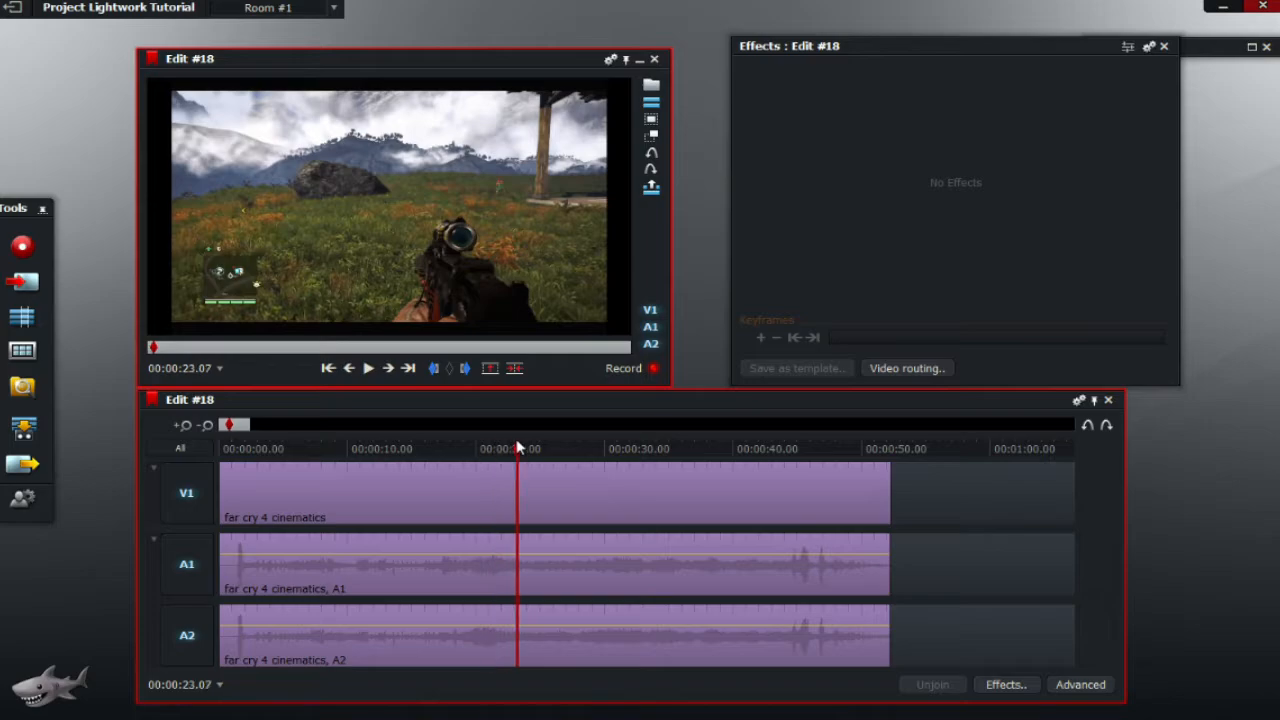
{"action": "left_click", "coordinate": [329, 368]}
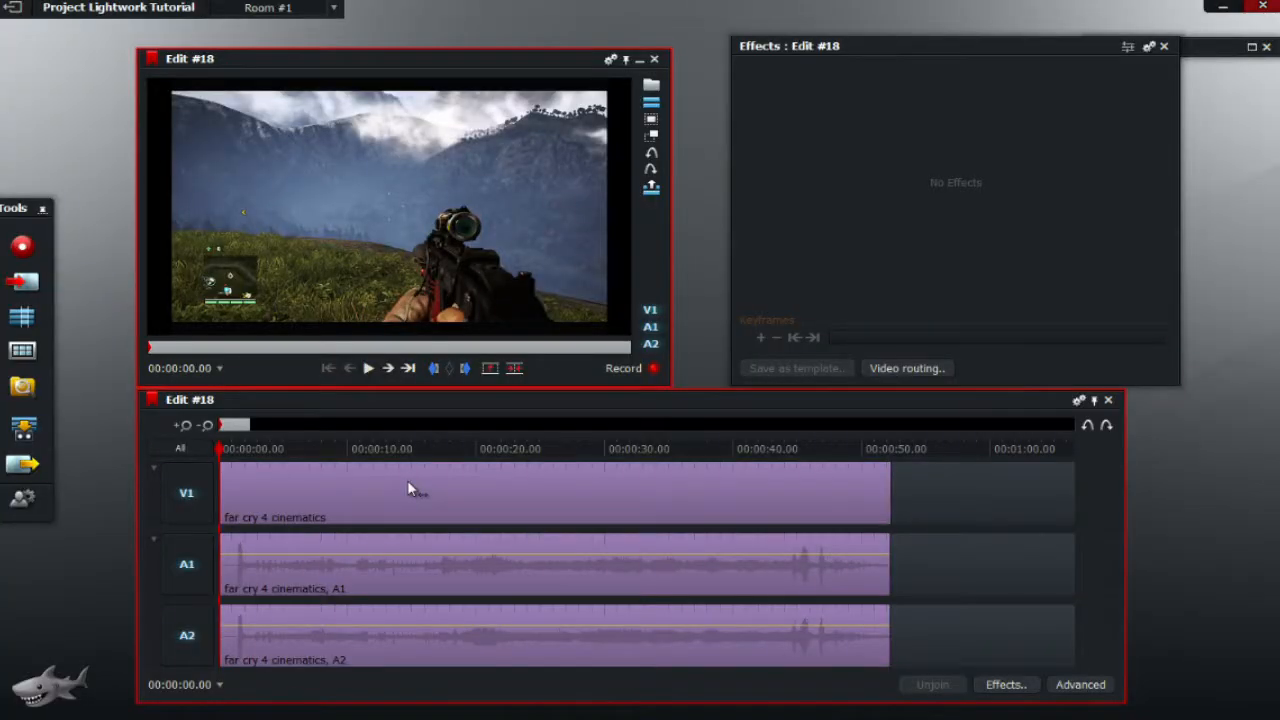